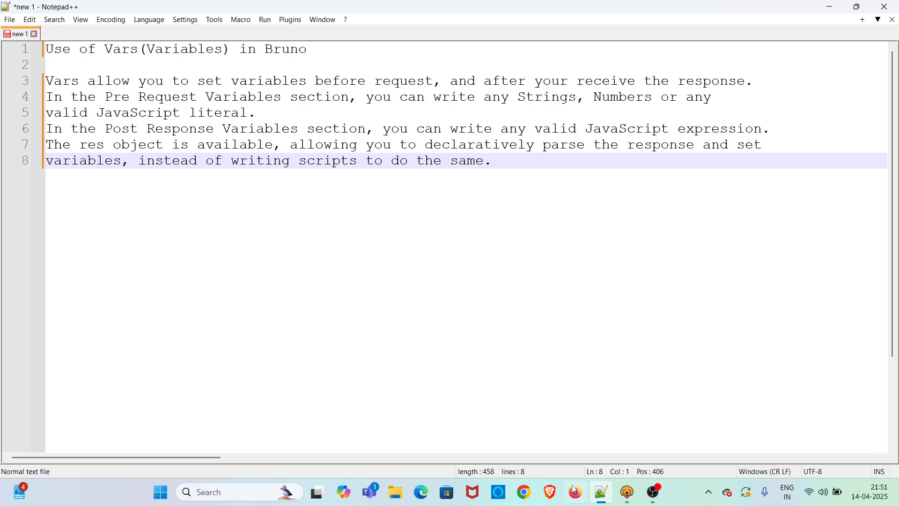
Bring Bruno to the front showing the Generate Bearer Token request and its returned token.
{"action": "left_click", "coordinate": [625, 491]}
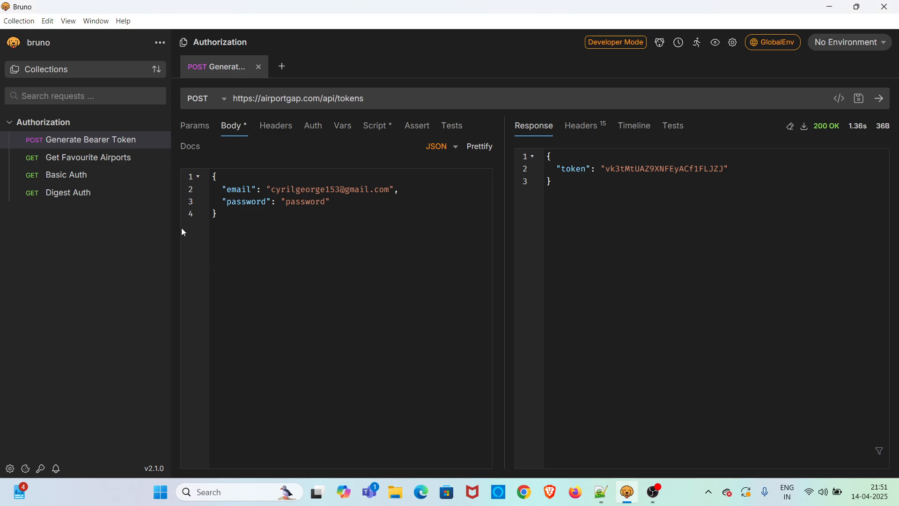
{"action": "mouse_move", "coordinate": [170, 120]}
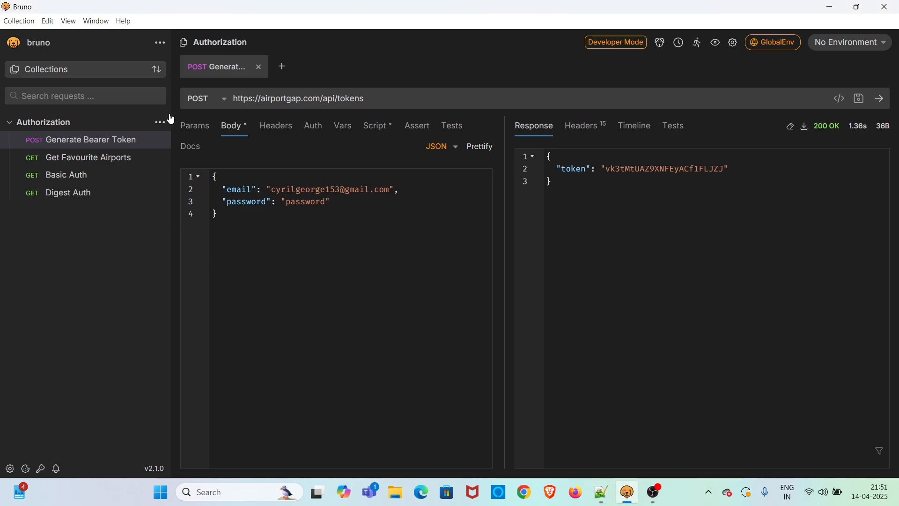
{"action": "mouse_move", "coordinate": [343, 145]}
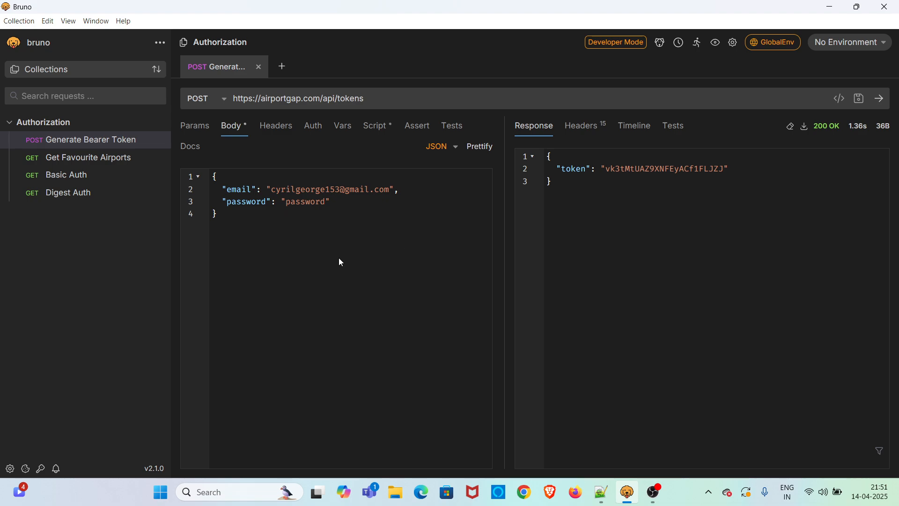
{"action": "mouse_move", "coordinate": [310, 223]}
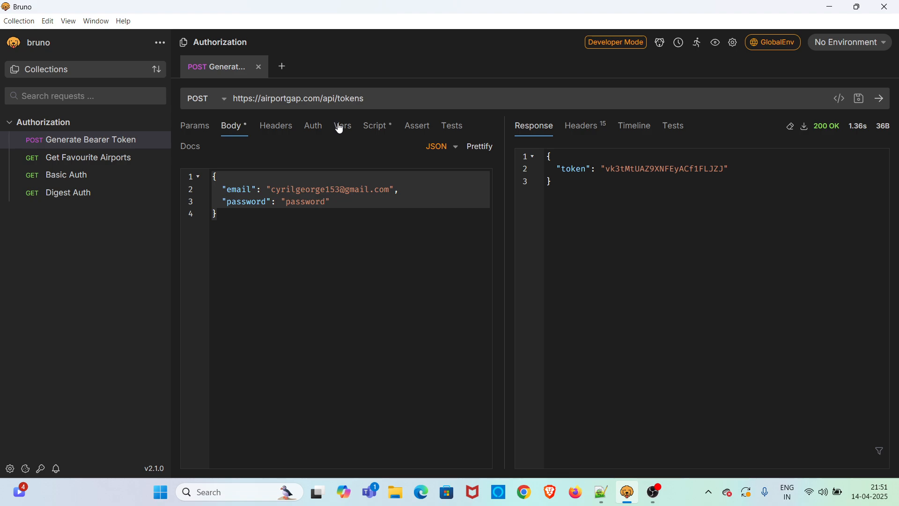
Add two empty pre-request variables named emailValue and passwordValue in the Vars section.
{"action": "left_click", "coordinate": [343, 125]}
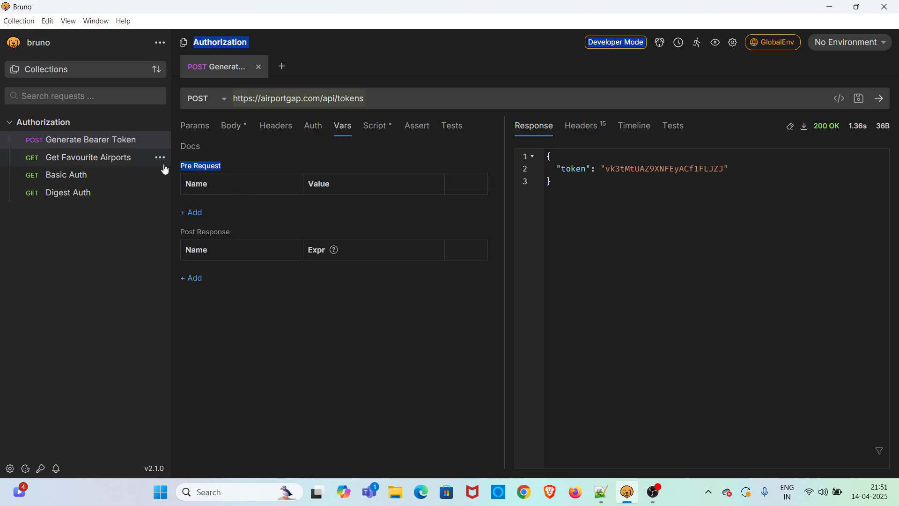
{"action": "mouse_move", "coordinate": [253, 208]}
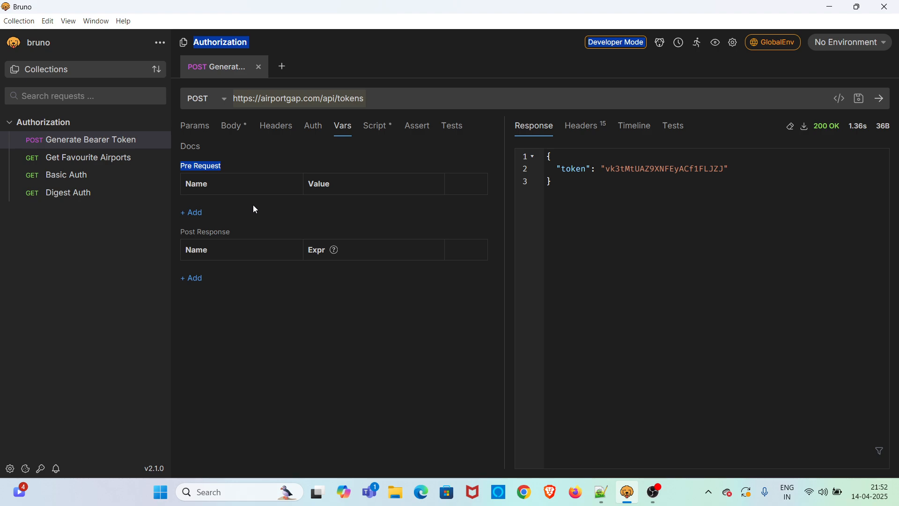
{"action": "mouse_move", "coordinate": [193, 213]}
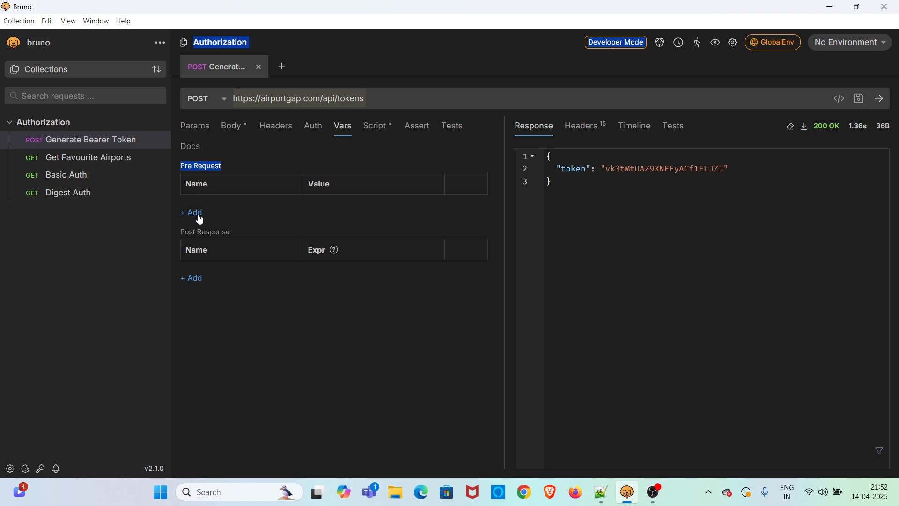
{"action": "left_click", "coordinate": [191, 212]}
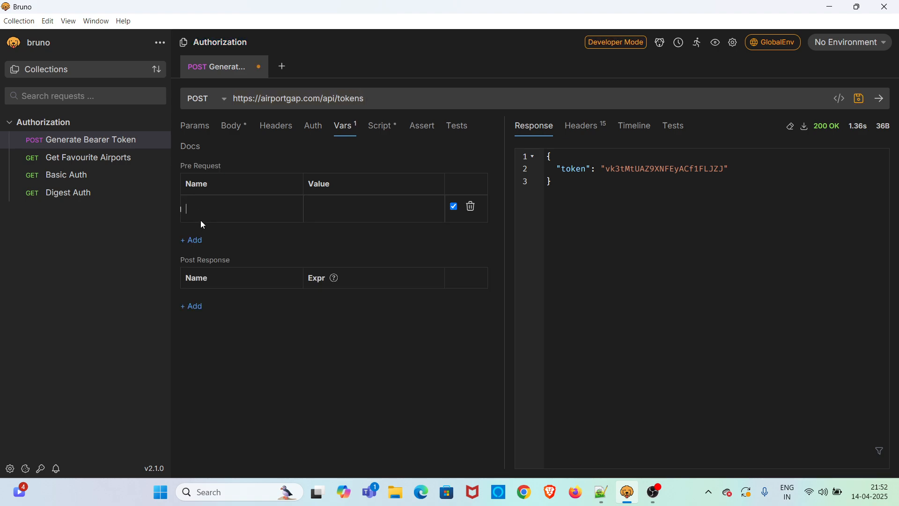
{"action": "type", "text": "emailVal"}
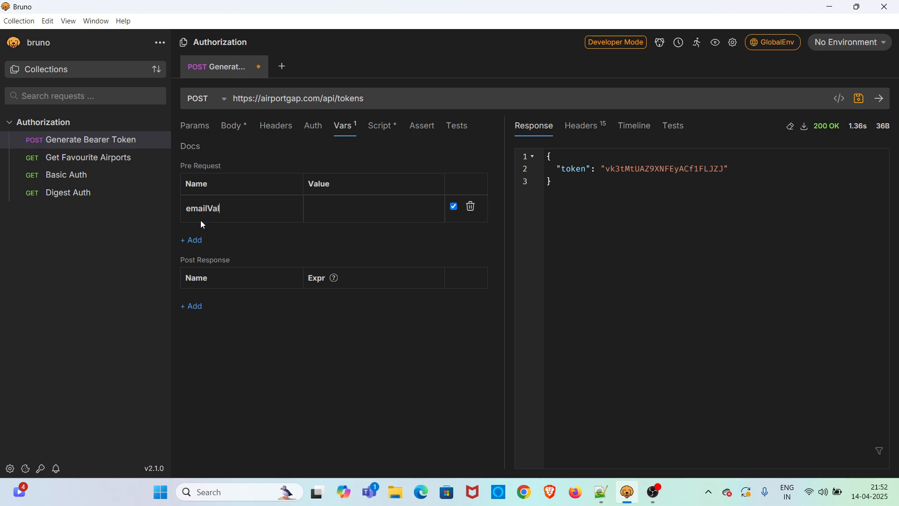
{"action": "type", "text": "ue"}
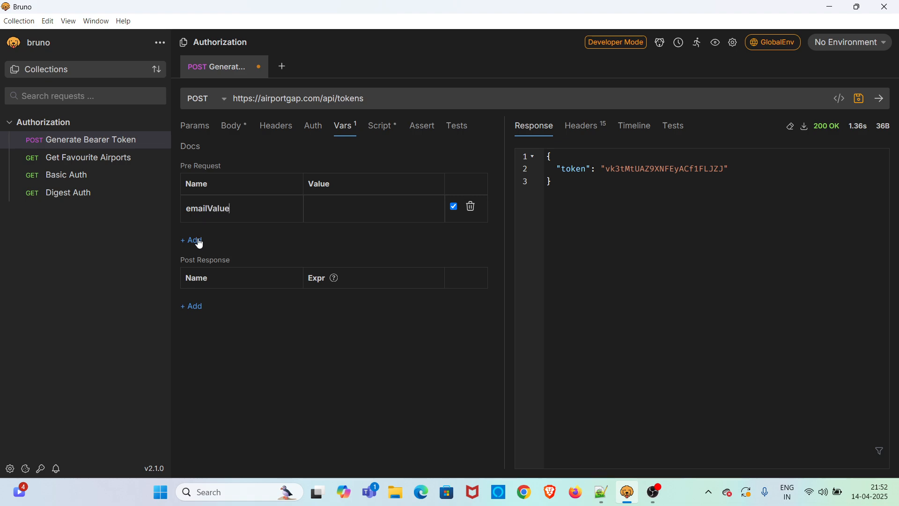
{"action": "left_click", "coordinate": [191, 240]}
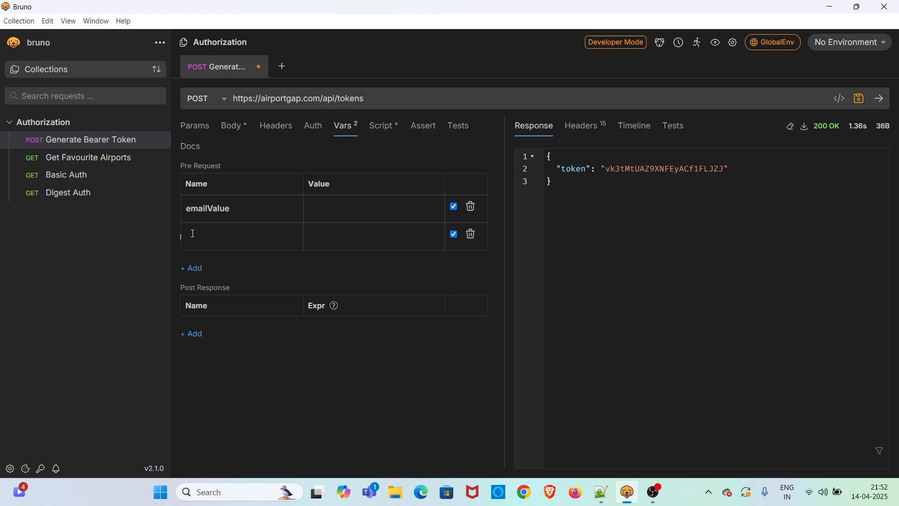
{"action": "type", "text": "password"}
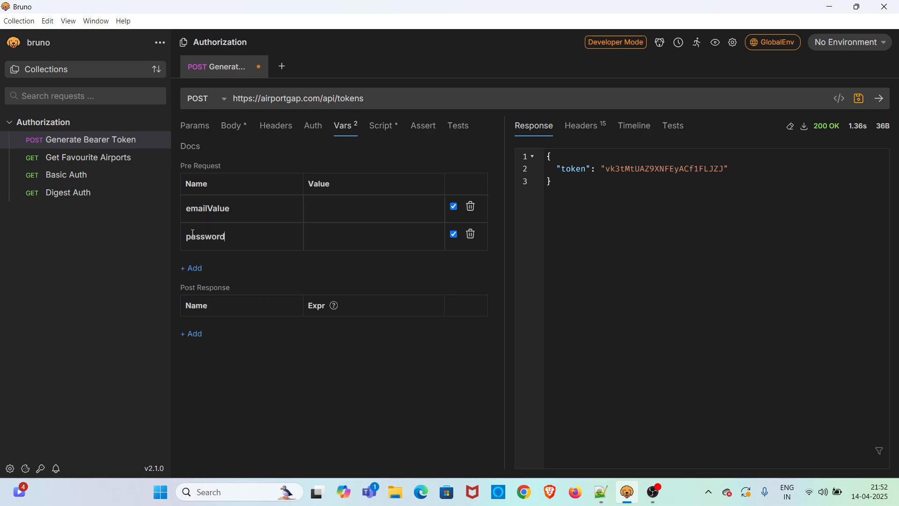
{"action": "type", "text": "Value"}
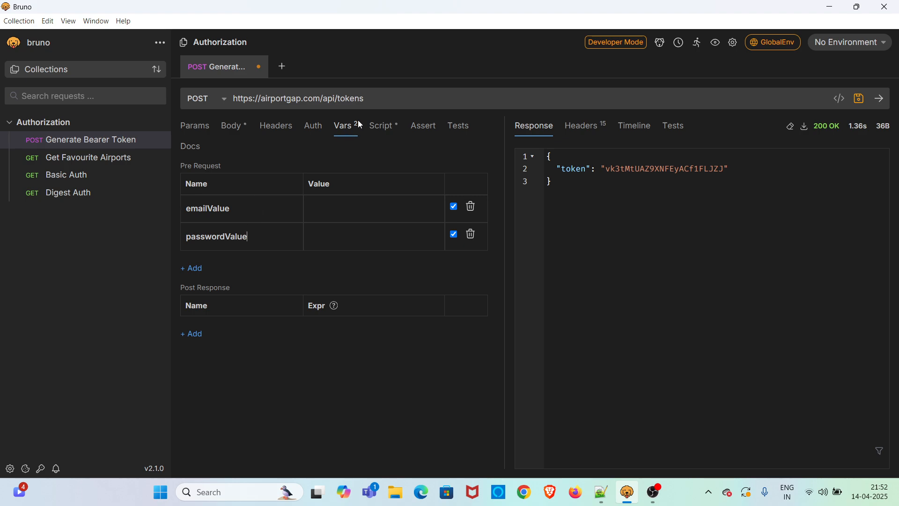
{"action": "mouse_move", "coordinate": [389, 181]}
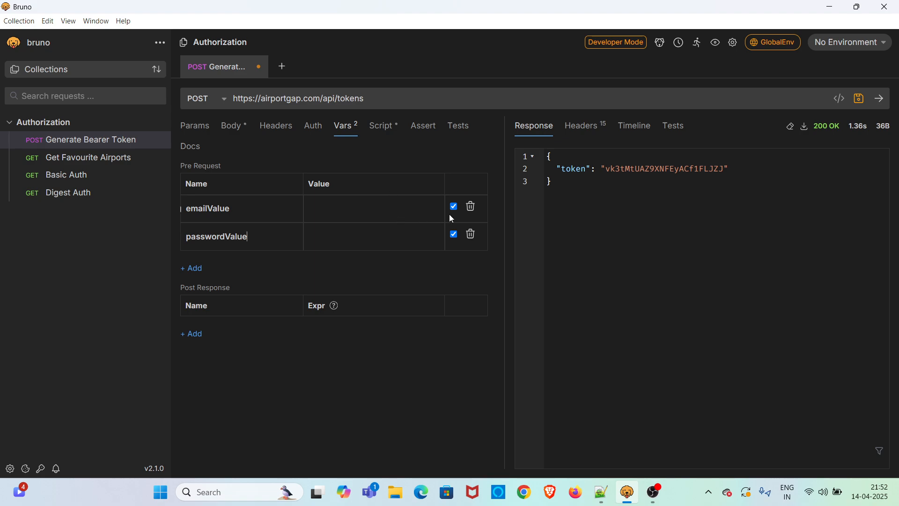
{"action": "mouse_move", "coordinate": [469, 209]}
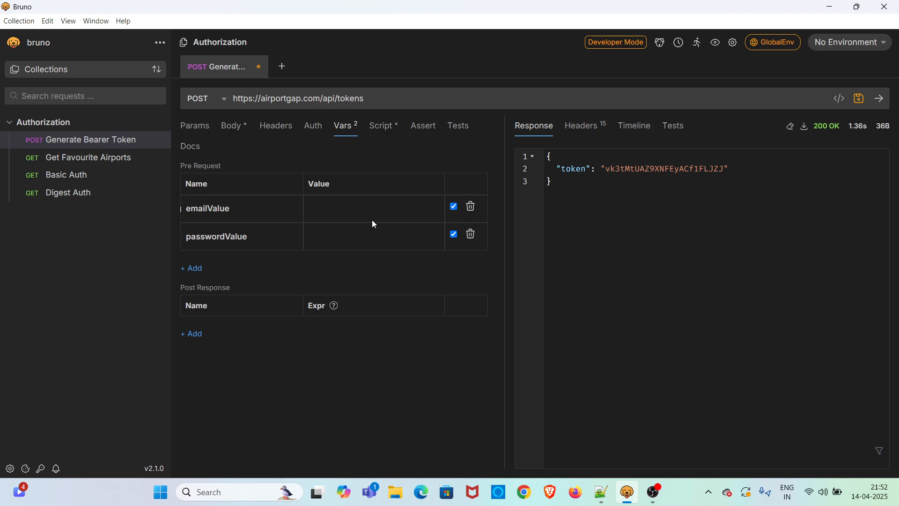
{"action": "mouse_move", "coordinate": [233, 127]}
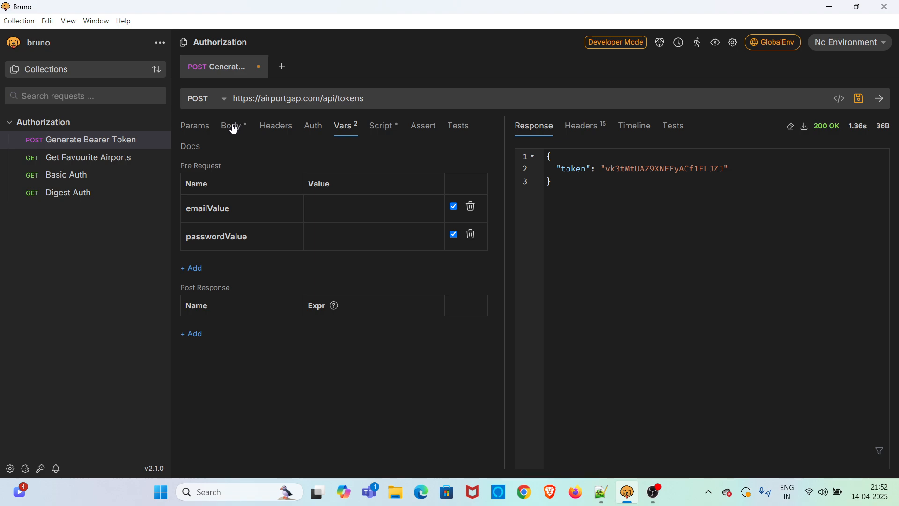
Copy the body's email and password into emailValue and passwordValue and save the request.
{"action": "left_click", "coordinate": [231, 126]}
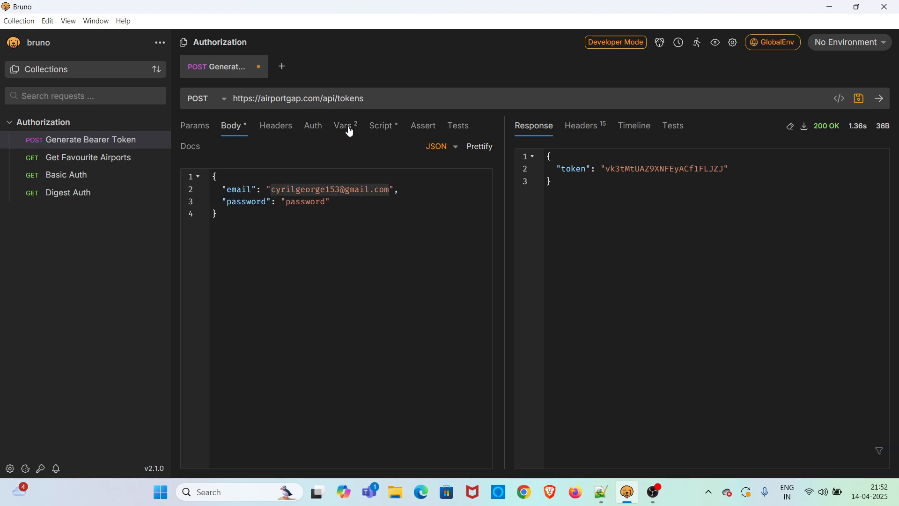
{"action": "left_click", "coordinate": [343, 126]}
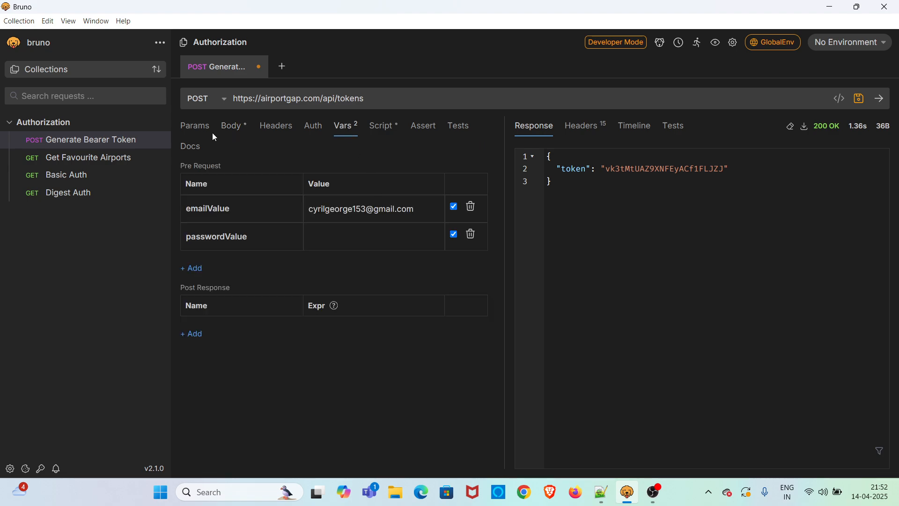
{"action": "left_click", "coordinate": [230, 126]}
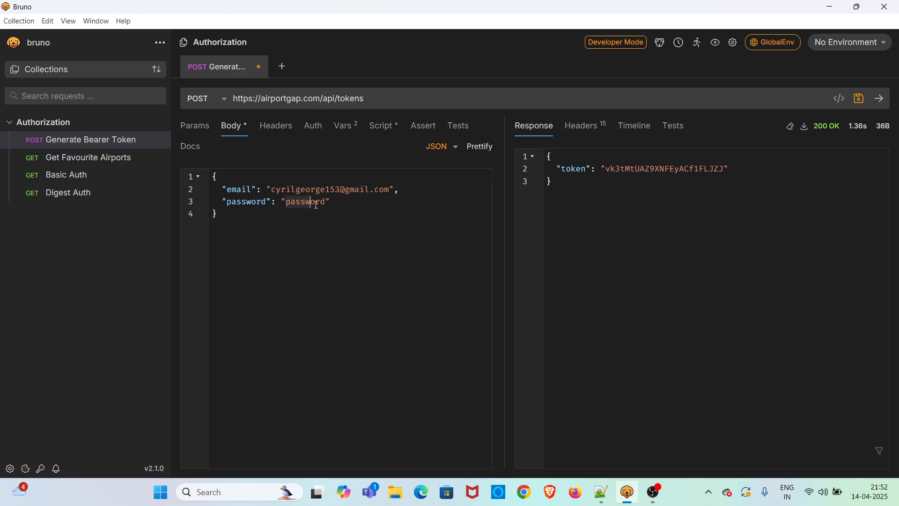
{"action": "mouse_move", "coordinate": [343, 128]}
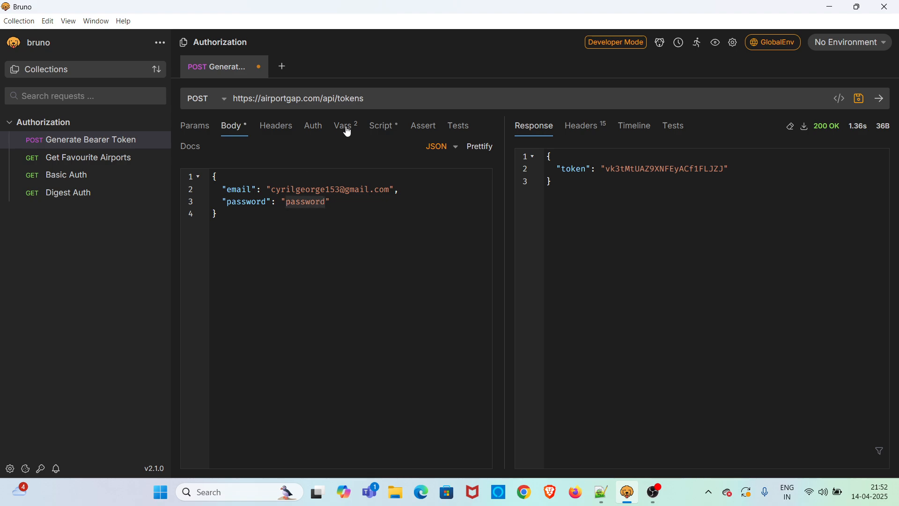
{"action": "left_click", "coordinate": [343, 126]}
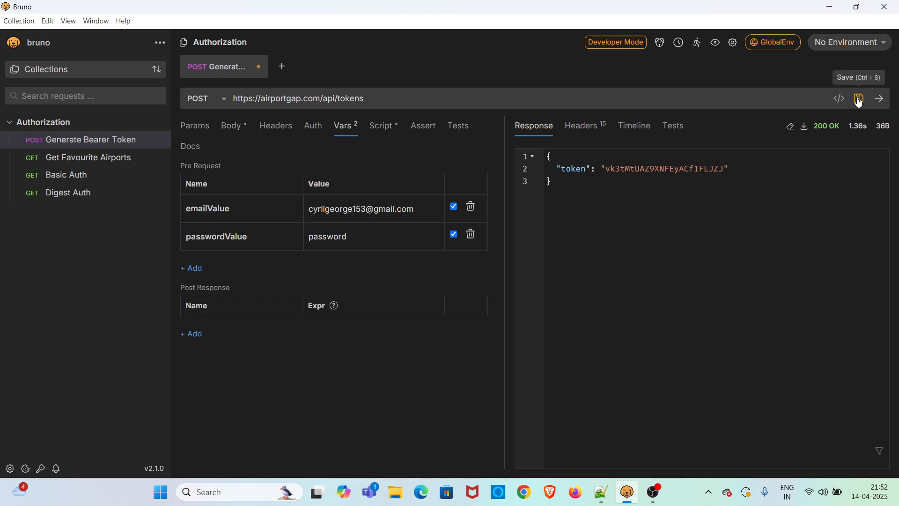
{"action": "left_click", "coordinate": [858, 98]}
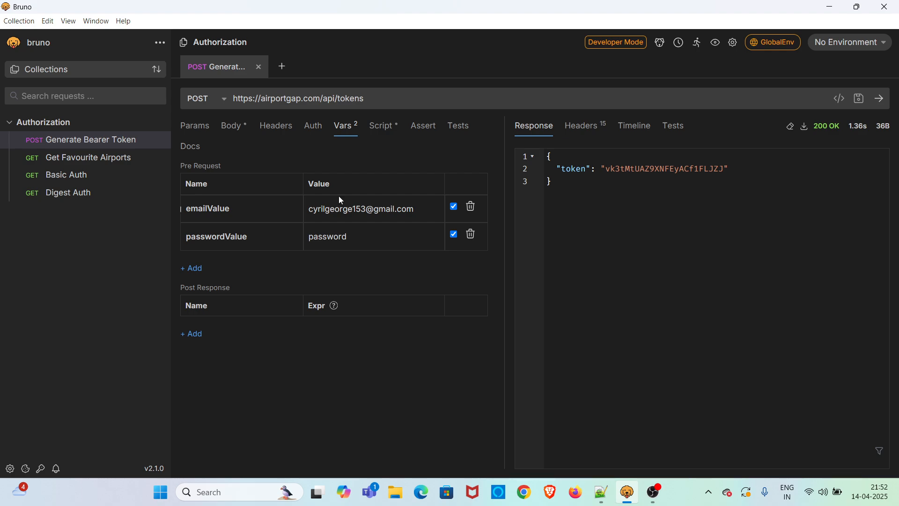
{"action": "double_click", "coordinate": [208, 208]}
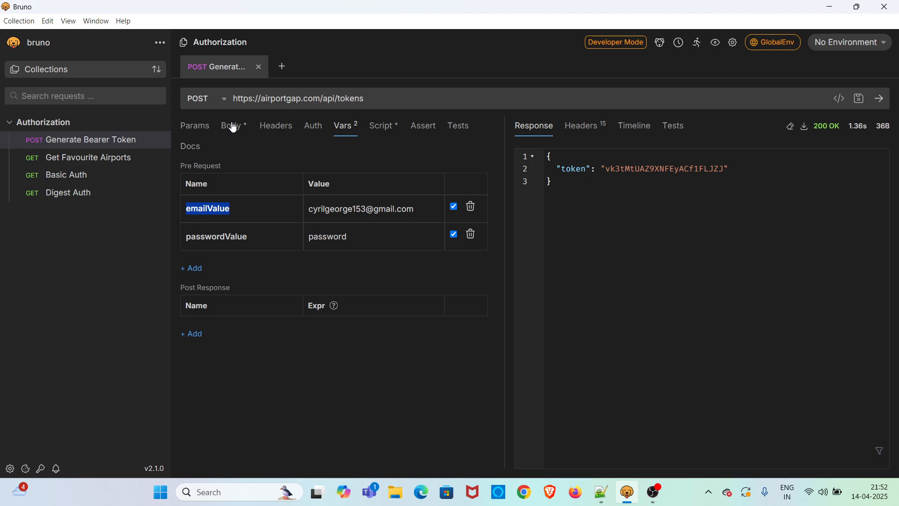
Replace the body's credentials with {{emailValue}} and {{passwordValue}}, save and resend for a token.
{"action": "left_click", "coordinate": [231, 126]}
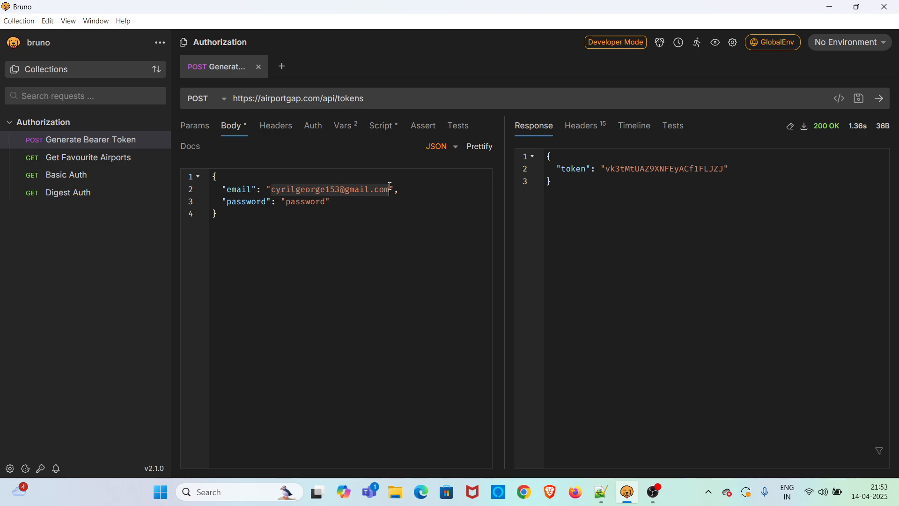
{"action": "type", "text": "{{email}}"}
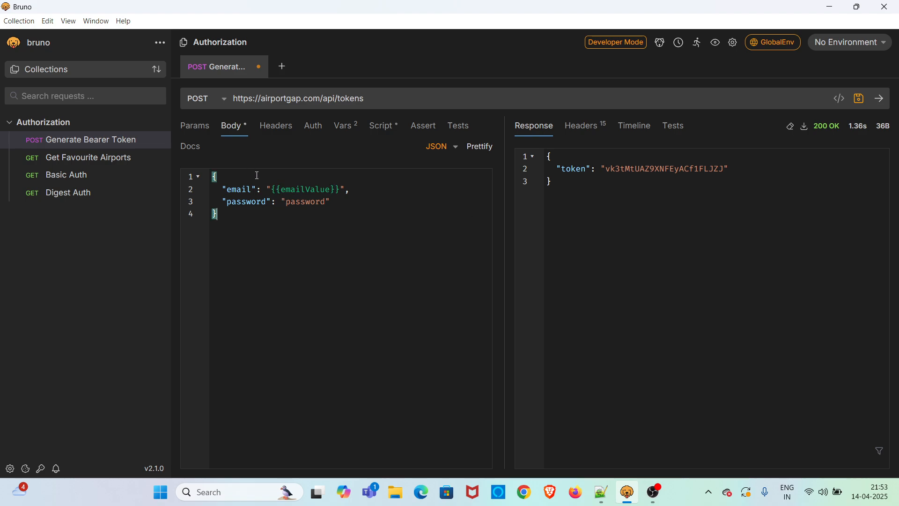
{"action": "left_click", "coordinate": [380, 125]}
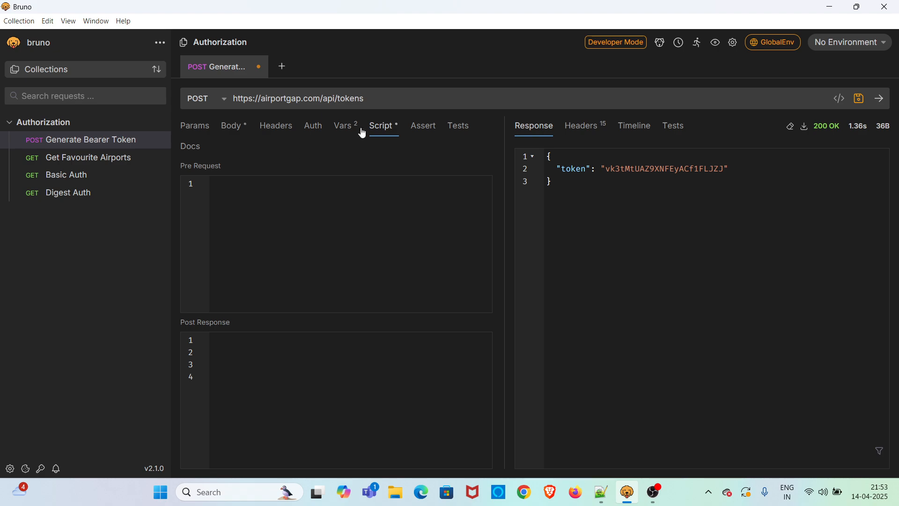
{"action": "left_click", "coordinate": [342, 125]}
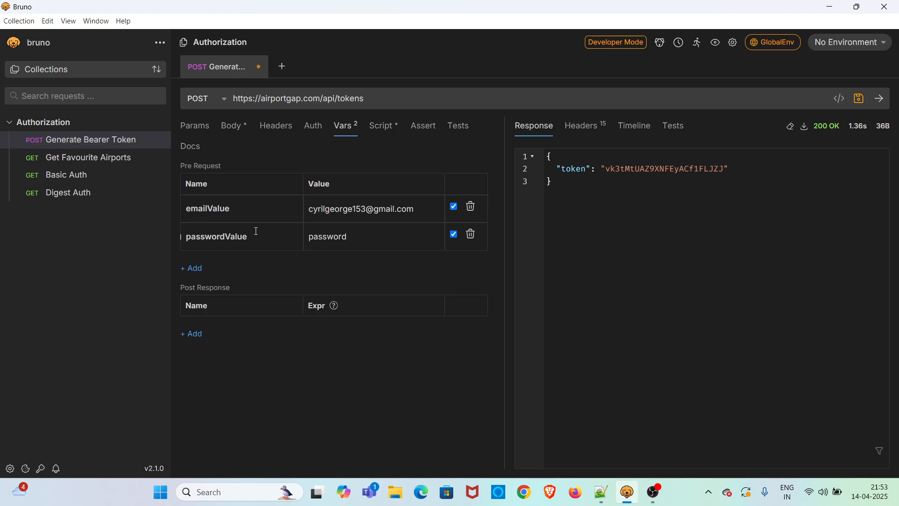
{"action": "double_click", "coordinate": [215, 235]}
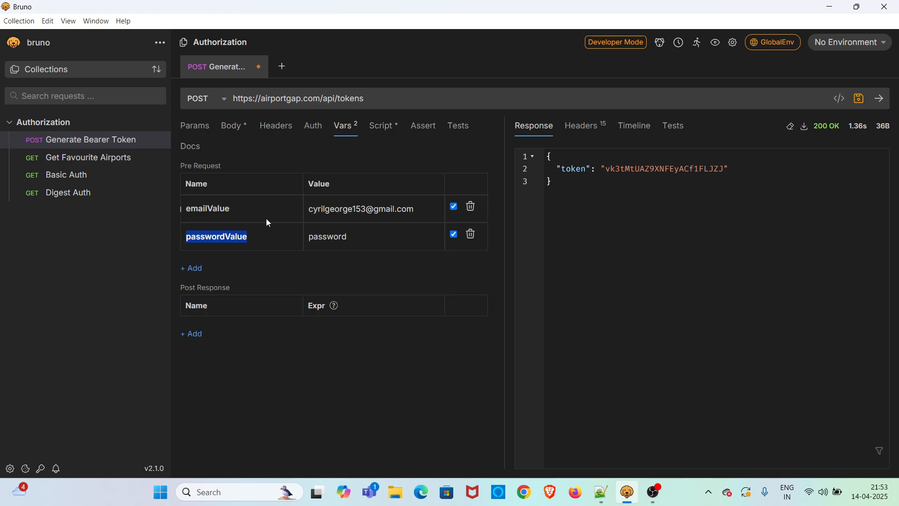
{"action": "left_click", "coordinate": [231, 125]}
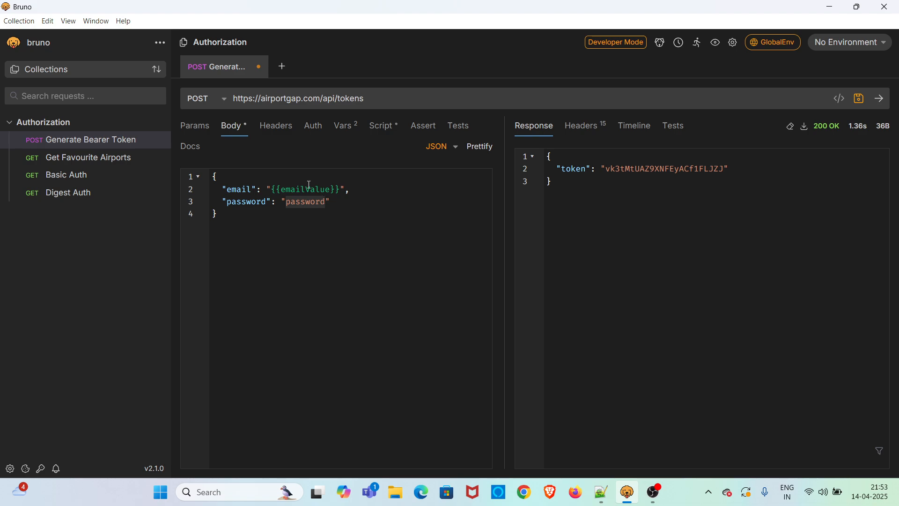
{"action": "type", "text": "{{password}}"}
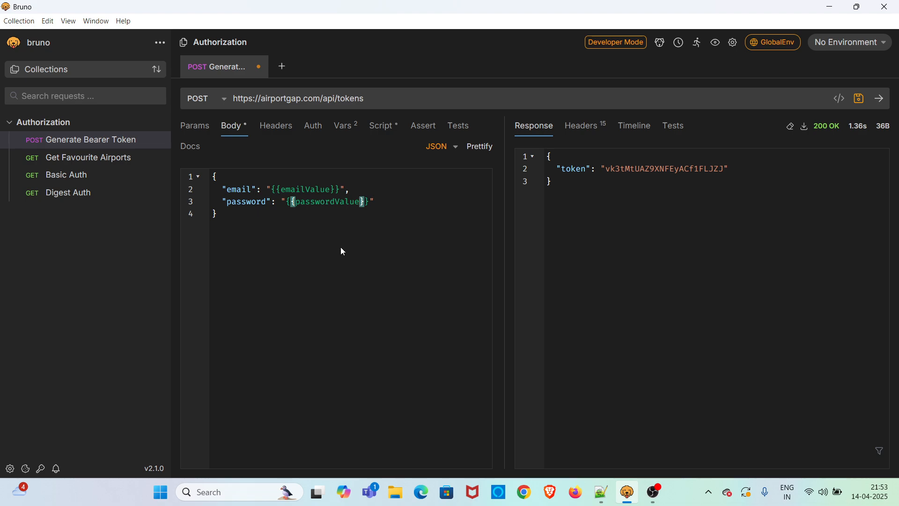
{"action": "key", "text": "Ctrl+s"}
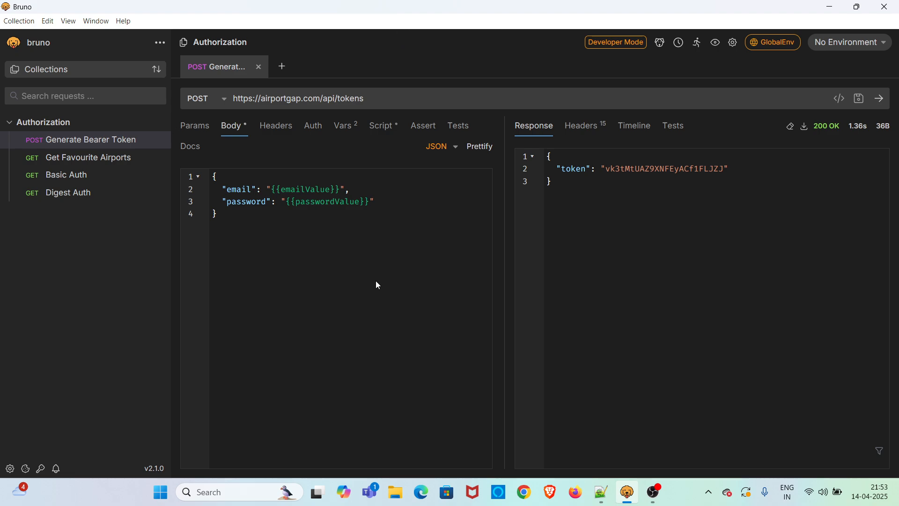
{"action": "mouse_move", "coordinate": [408, 230]}
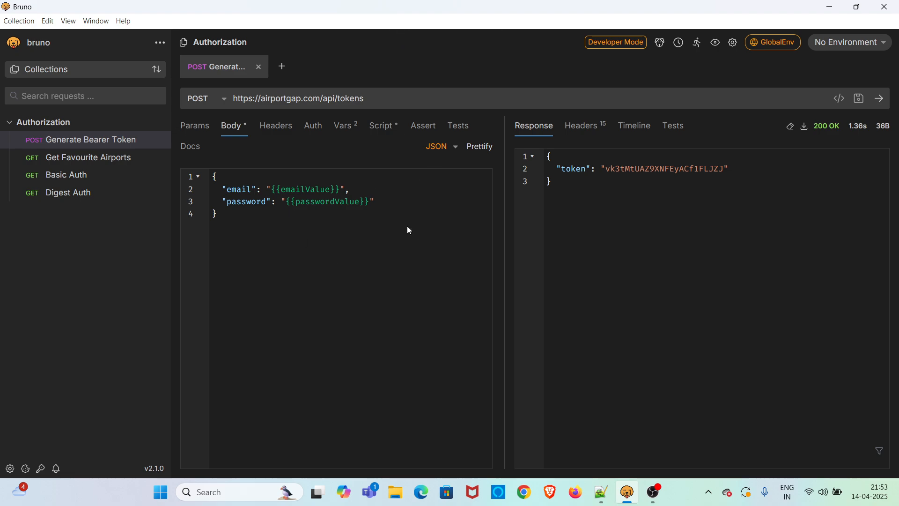
{"action": "mouse_move", "coordinate": [873, 109]}
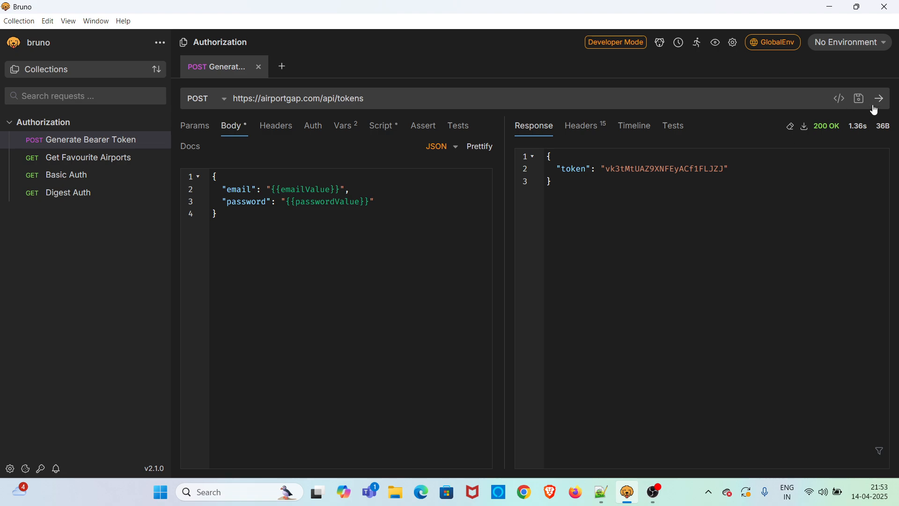
{"action": "left_click", "coordinate": [878, 98]}
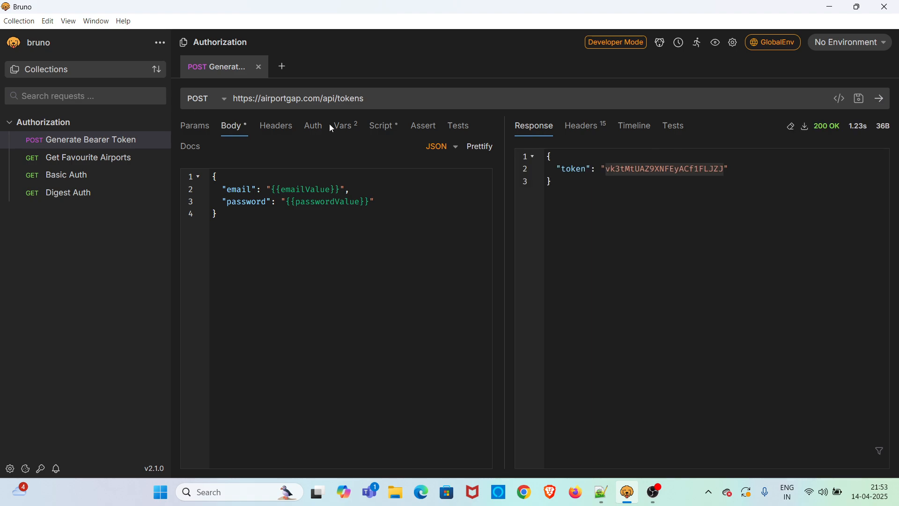
{"action": "mouse_move", "coordinate": [582, 249]}
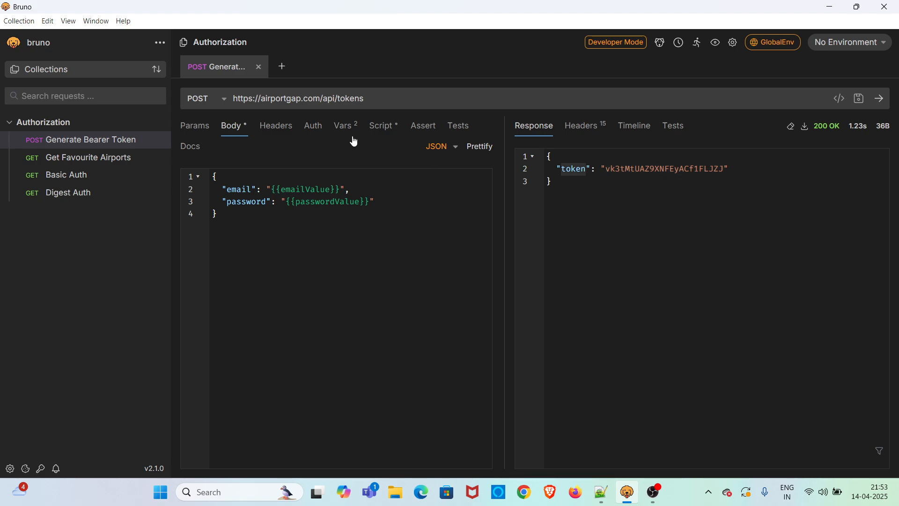
{"action": "mouse_move", "coordinate": [343, 130]}
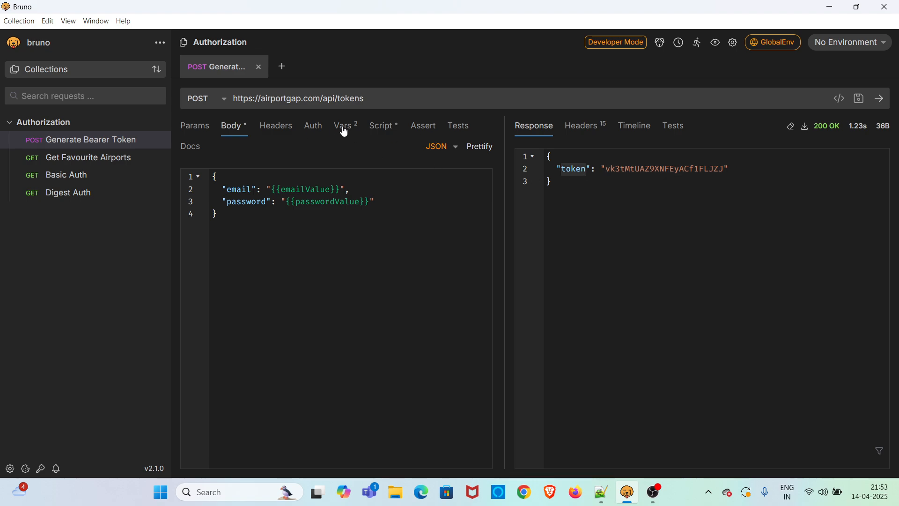
Add post-response variable tokenValue with expression res.body.token.
{"action": "left_click", "coordinate": [342, 126]}
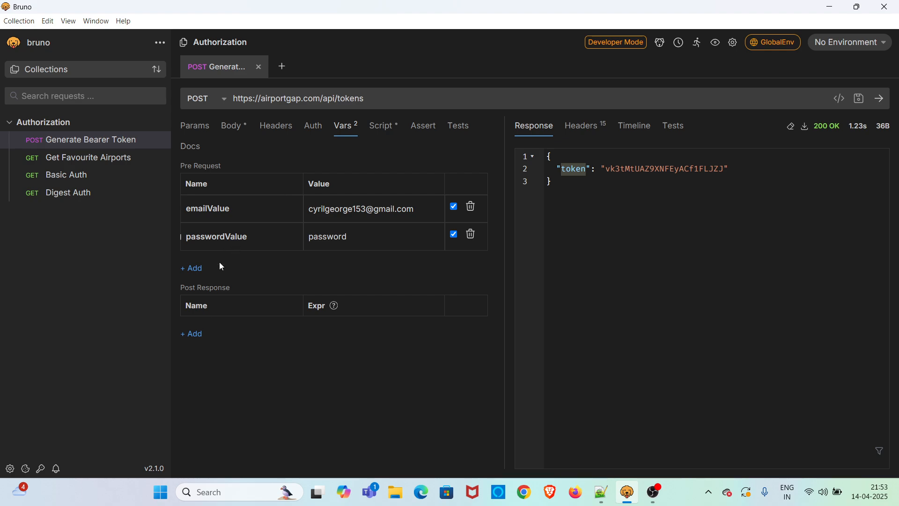
{"action": "mouse_move", "coordinate": [226, 309]}
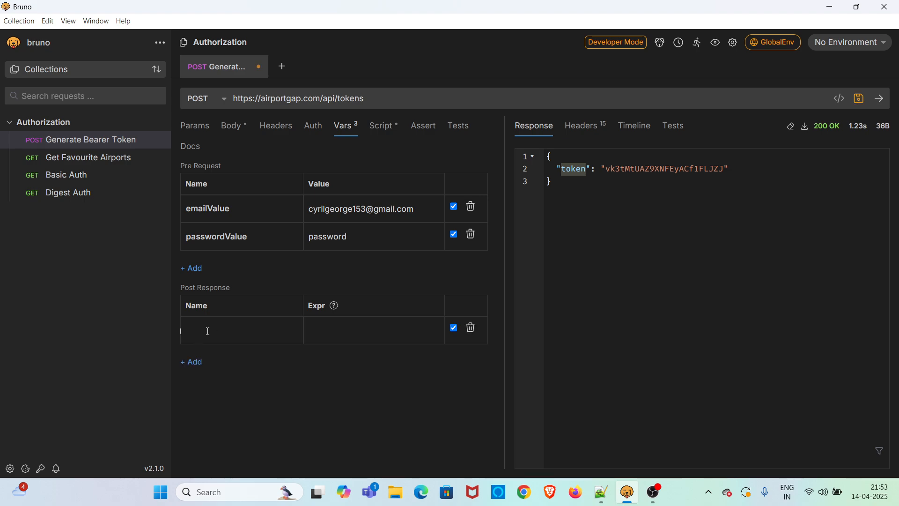
{"action": "type", "text": "token"}
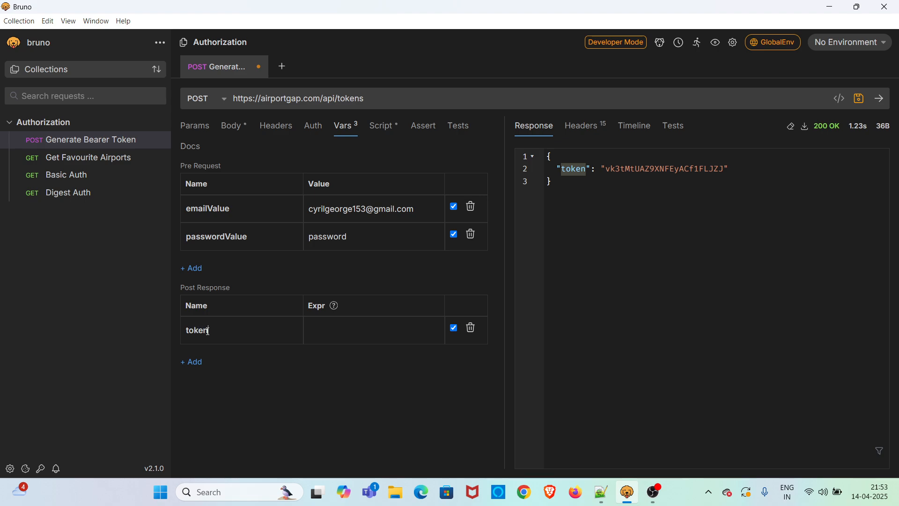
{"action": "type", "text": "Value"}
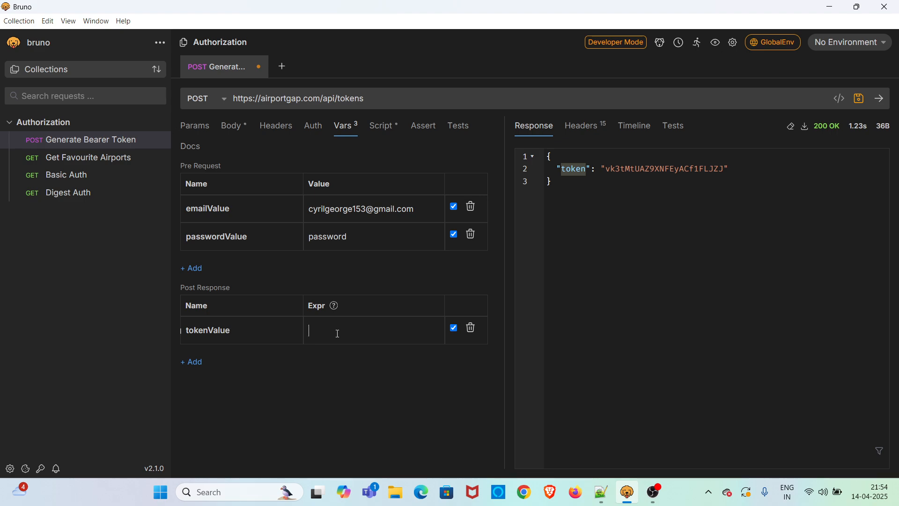
{"action": "type", "text": "res"}
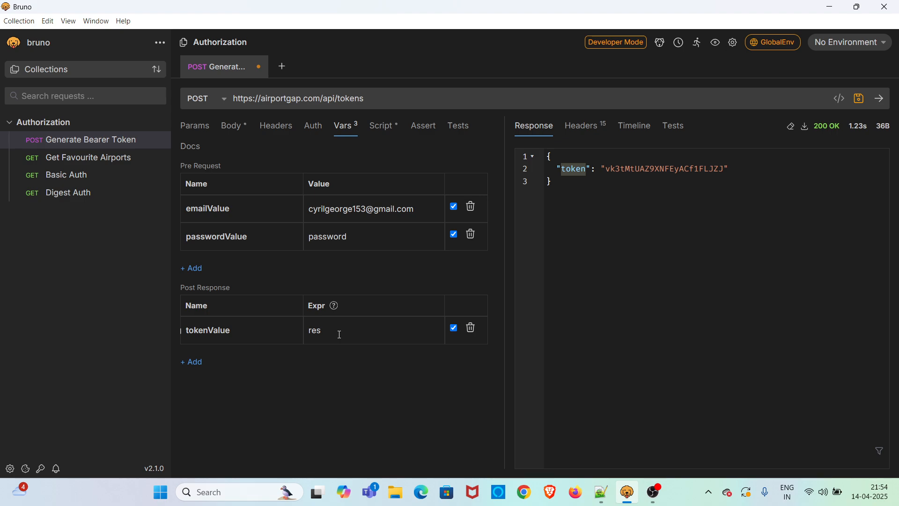
{"action": "mouse_move", "coordinate": [364, 286]}
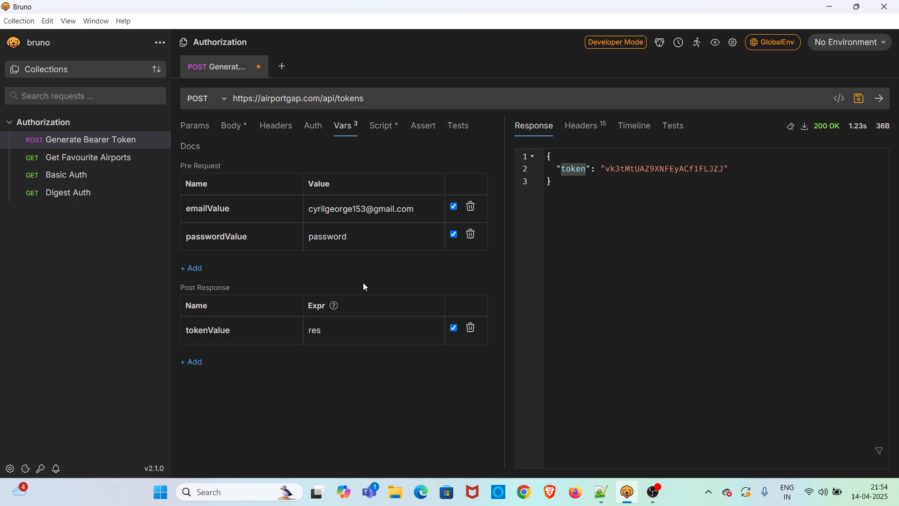
{"action": "left_click", "coordinate": [320, 330]}
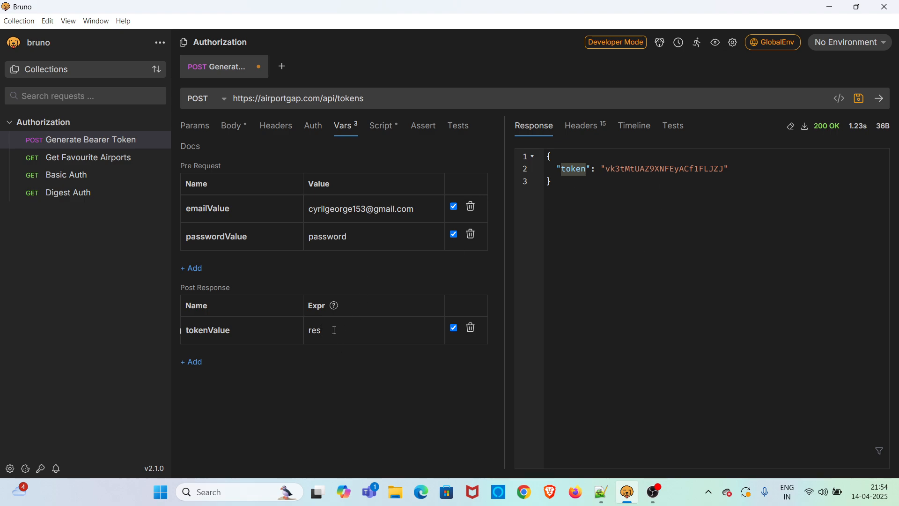
{"action": "type", "text": "."}
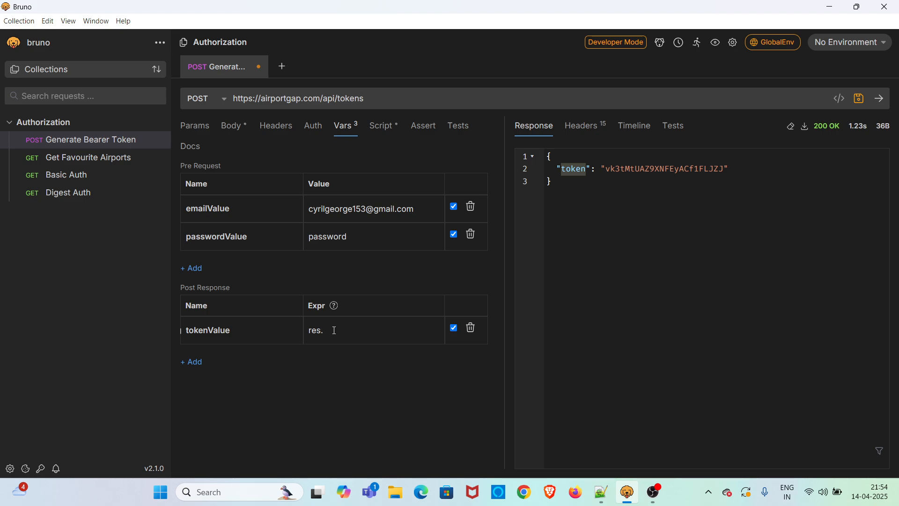
{"action": "type", "text": "body"}
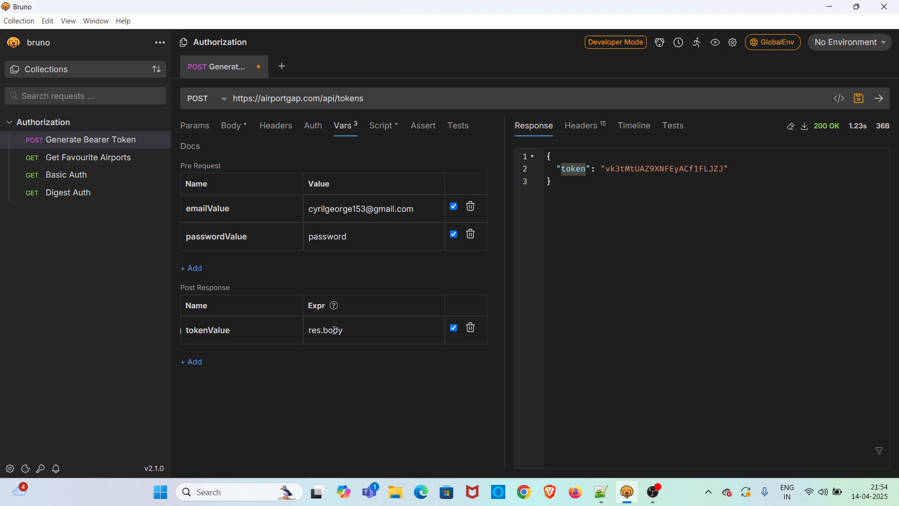
{"action": "type", "text": "."}
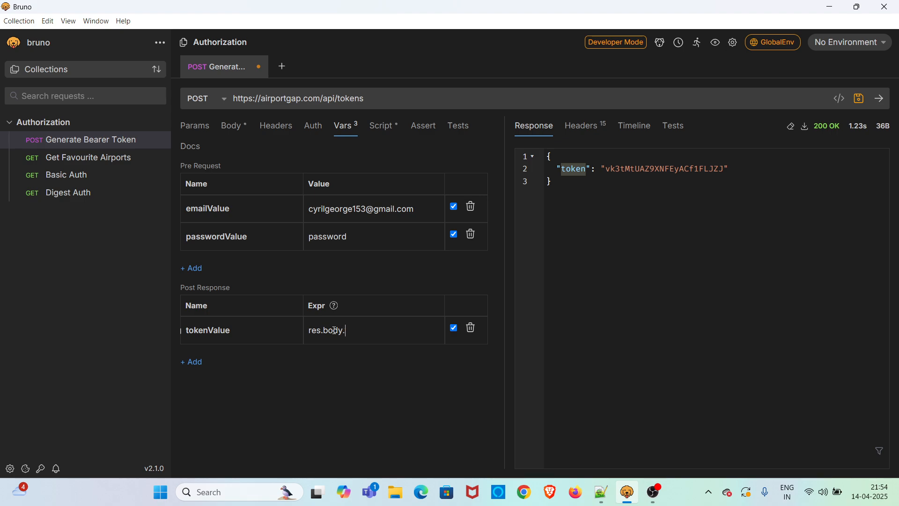
{"action": "type", "text": "to"}
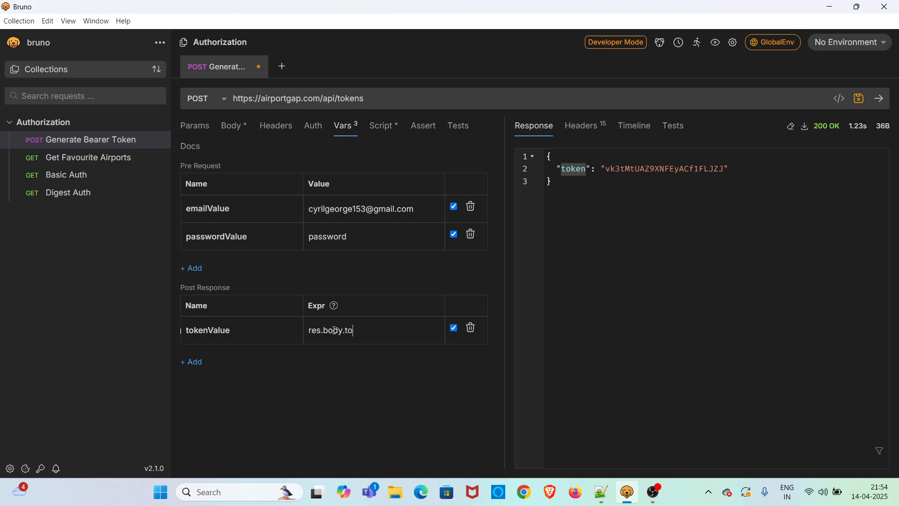
{"action": "type", "text": "ken"}
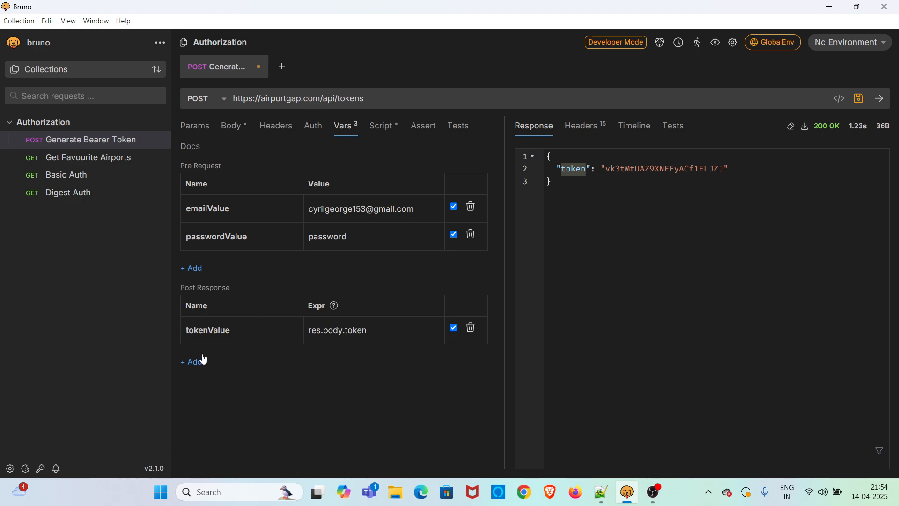
{"action": "double_click", "coordinate": [208, 329]}
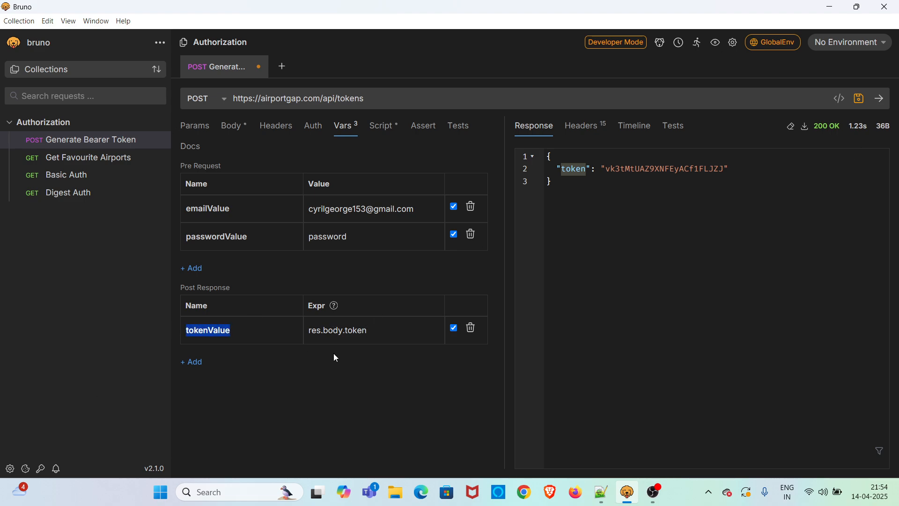
{"action": "mouse_move", "coordinate": [858, 99]}
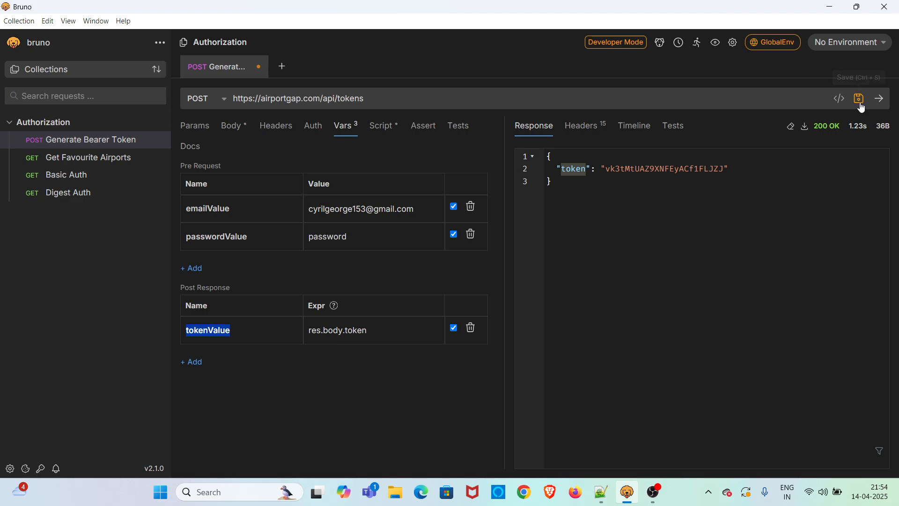
Save the token request and set Get Favourite Airports' Bearer Token to {{tokenValue}}.
{"action": "left_click", "coordinate": [858, 98]}
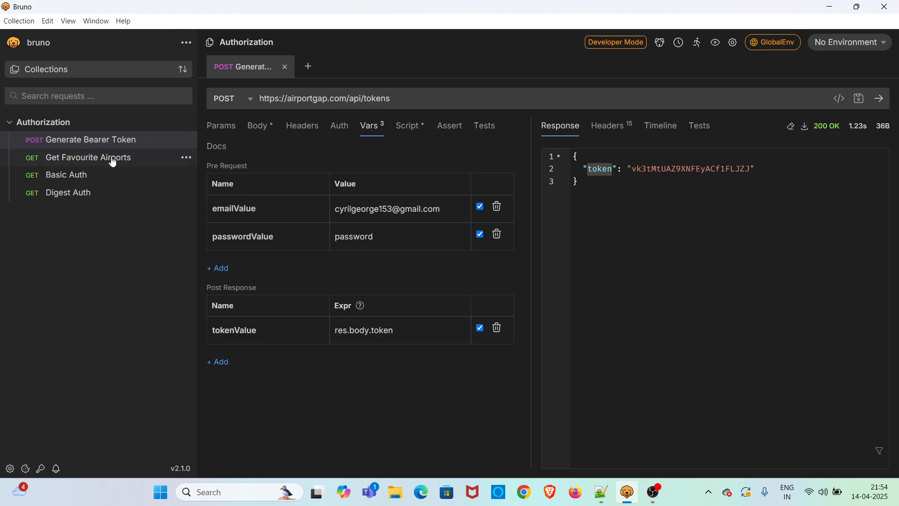
{"action": "left_click", "coordinate": [88, 157]}
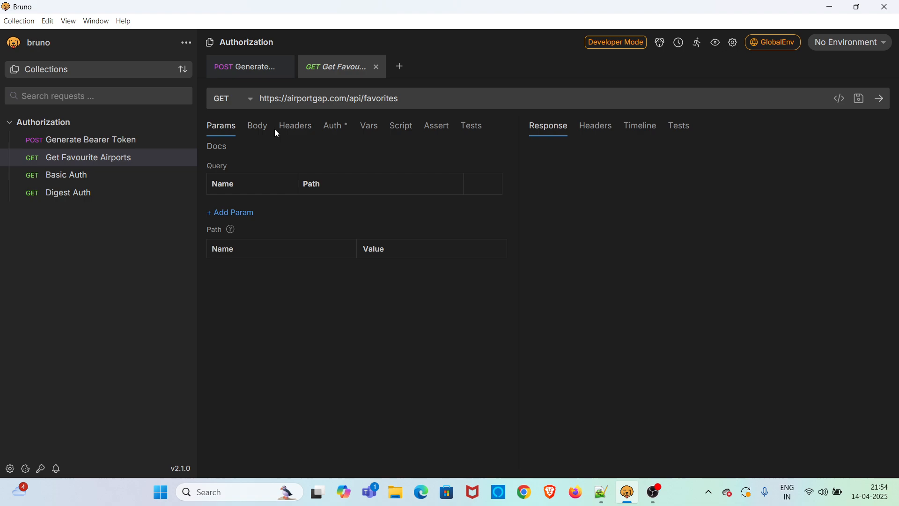
{"action": "mouse_move", "coordinate": [298, 132]}
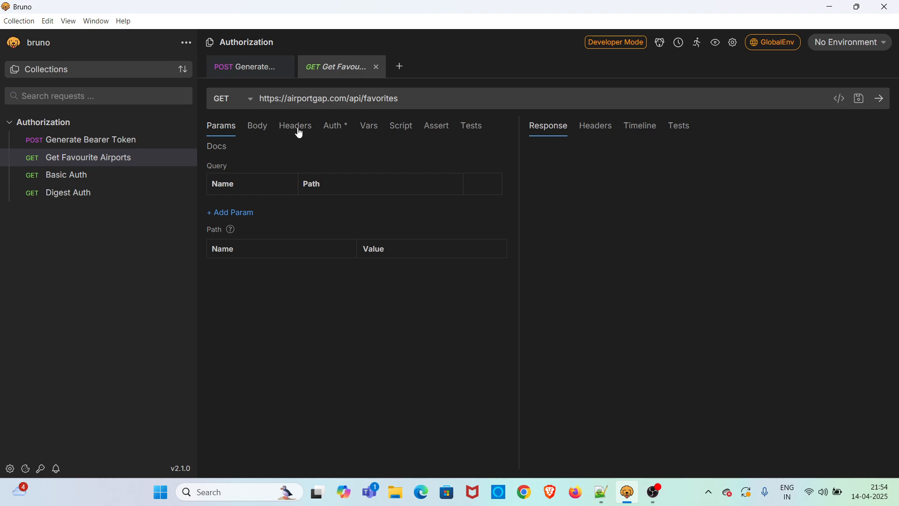
{"action": "left_click", "coordinate": [332, 125]}
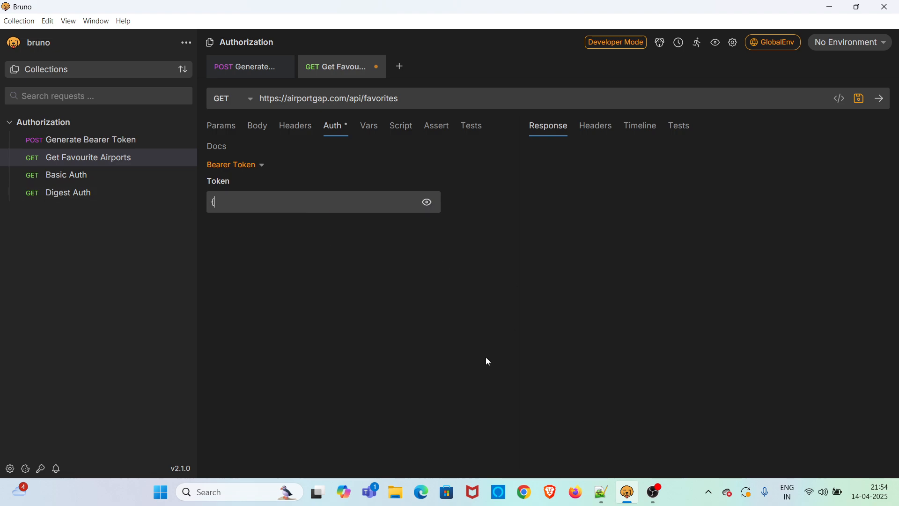
{"action": "type", "text": "{}}"}
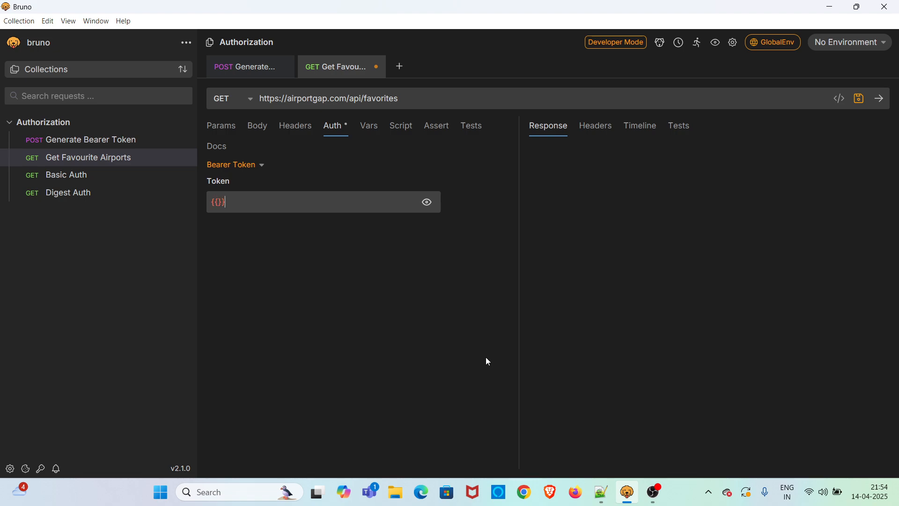
{"action": "type", "text": "tokenValue"}
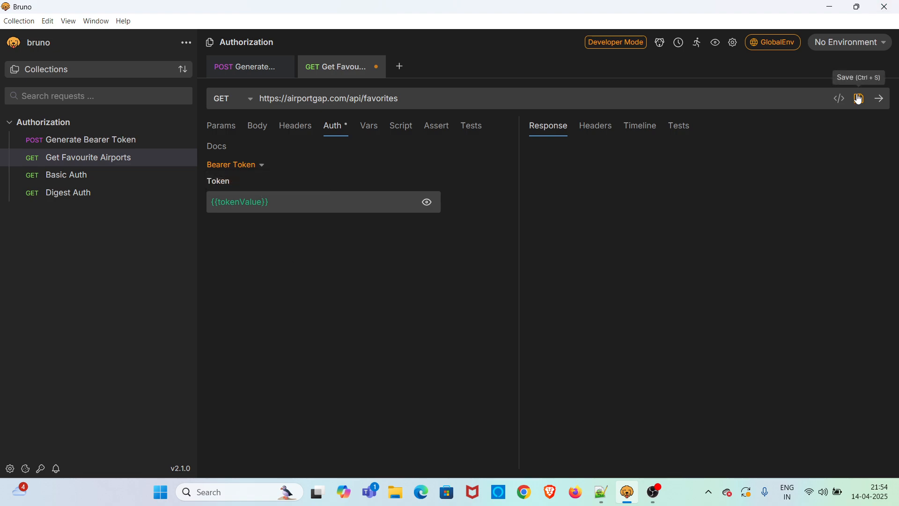
Save and send Get Favourite Airports for 200 OK, then bring up the Authorization collection's Runner.
{"action": "left_click", "coordinate": [878, 99]}
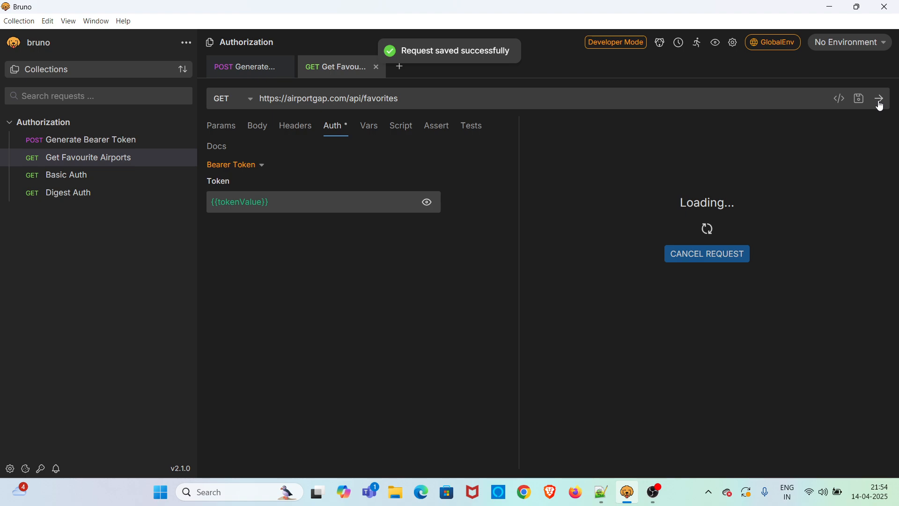
{"action": "left_click", "coordinate": [878, 98]}
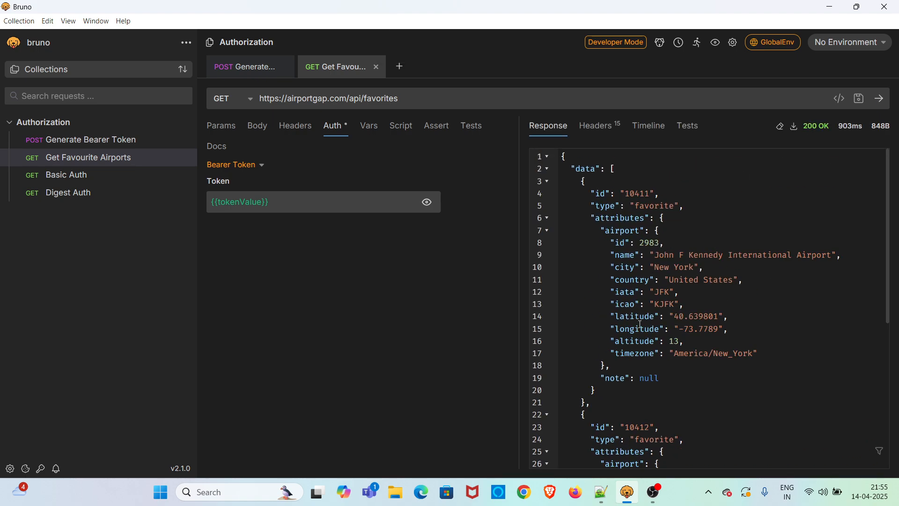
{"action": "mouse_move", "coordinate": [312, 261]}
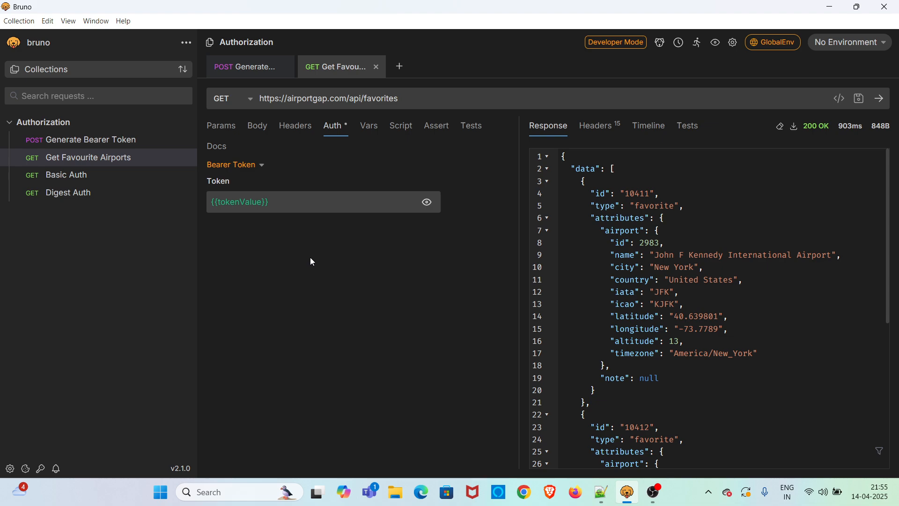
{"action": "mouse_move", "coordinate": [186, 124]}
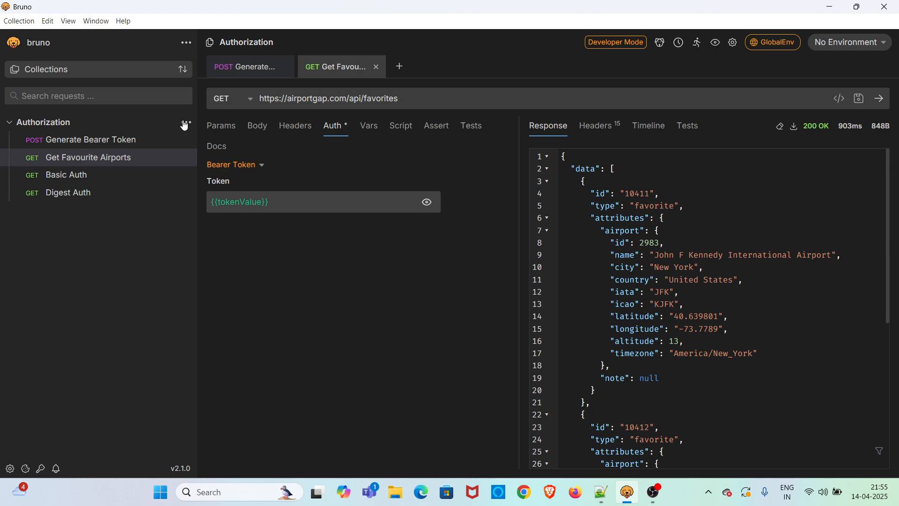
{"action": "left_click", "coordinate": [185, 123]}
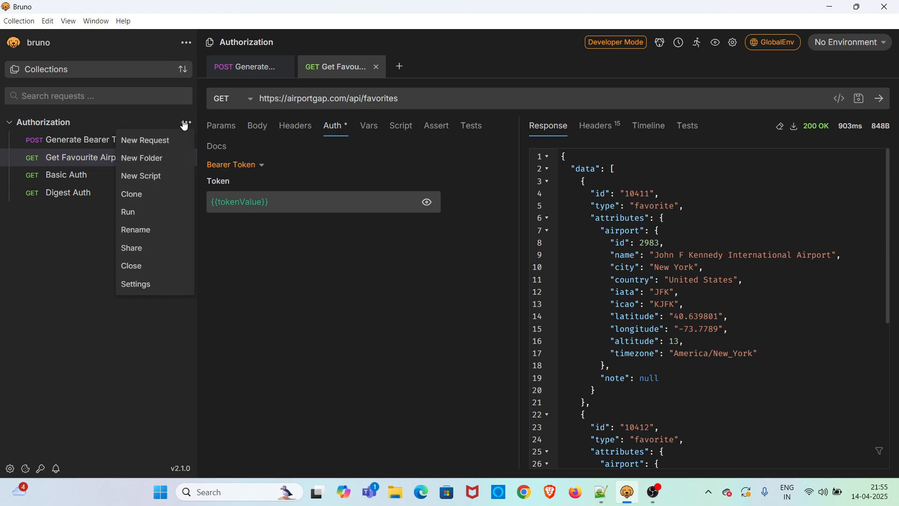
{"action": "mouse_move", "coordinate": [134, 212]}
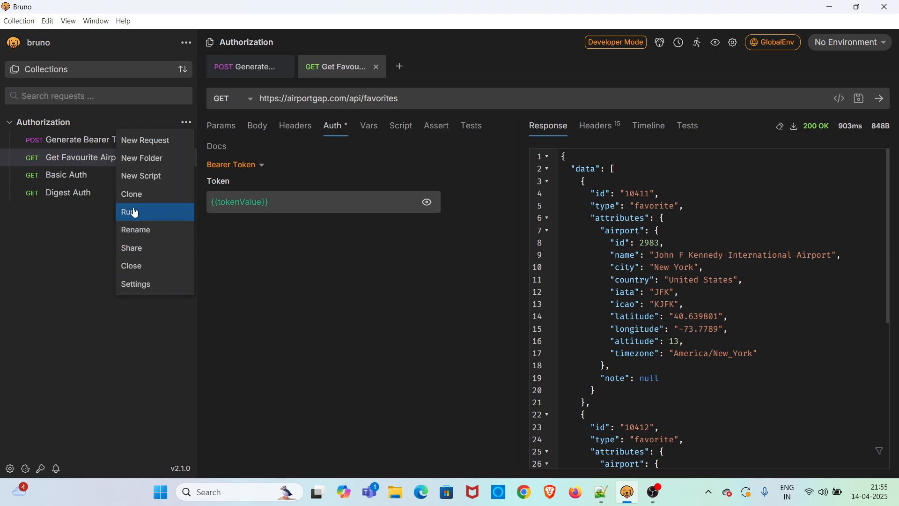
{"action": "left_click", "coordinate": [129, 211]}
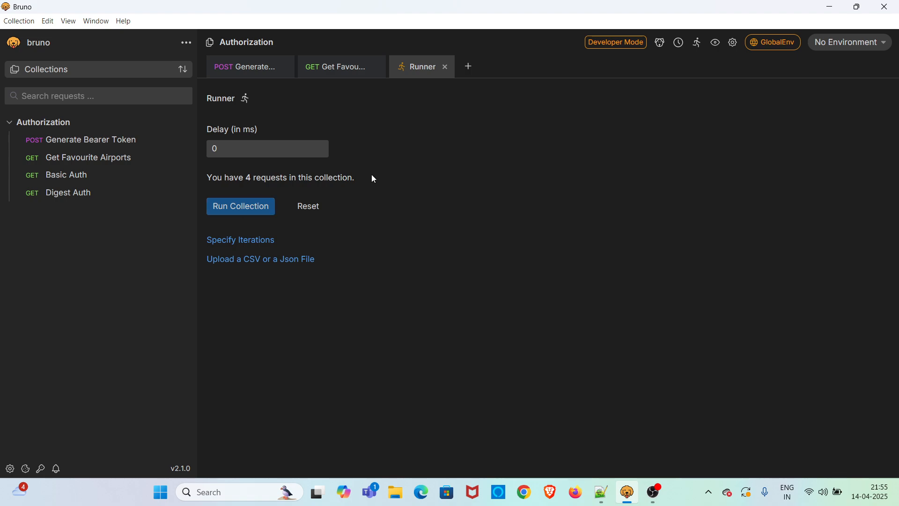
Run the Authorization collection so all 4 requests pass with 200 OK.
{"action": "left_click", "coordinate": [240, 206]}
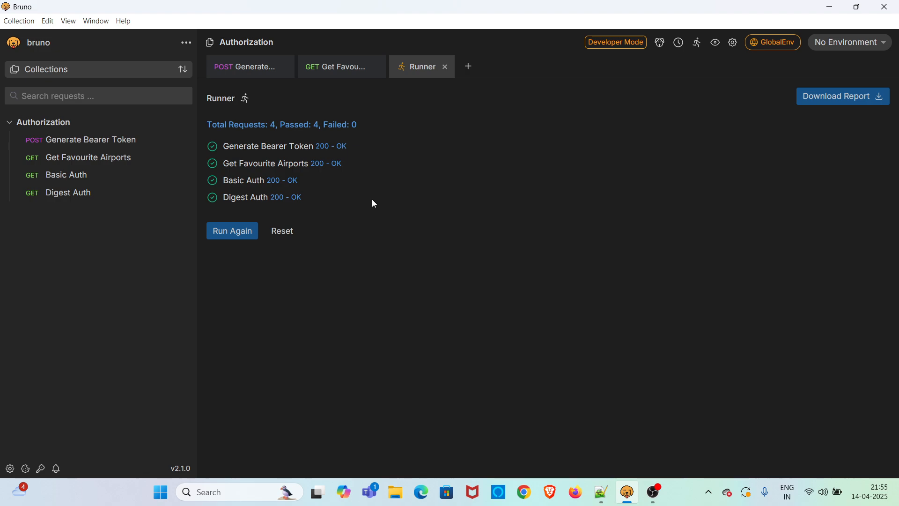
{"action": "mouse_move", "coordinate": [367, 198]}
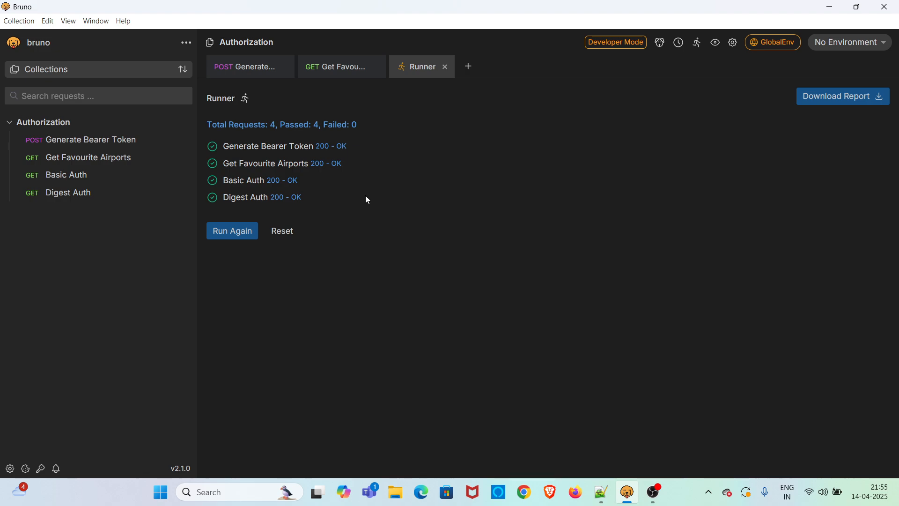
{"action": "mouse_move", "coordinate": [474, 208]}
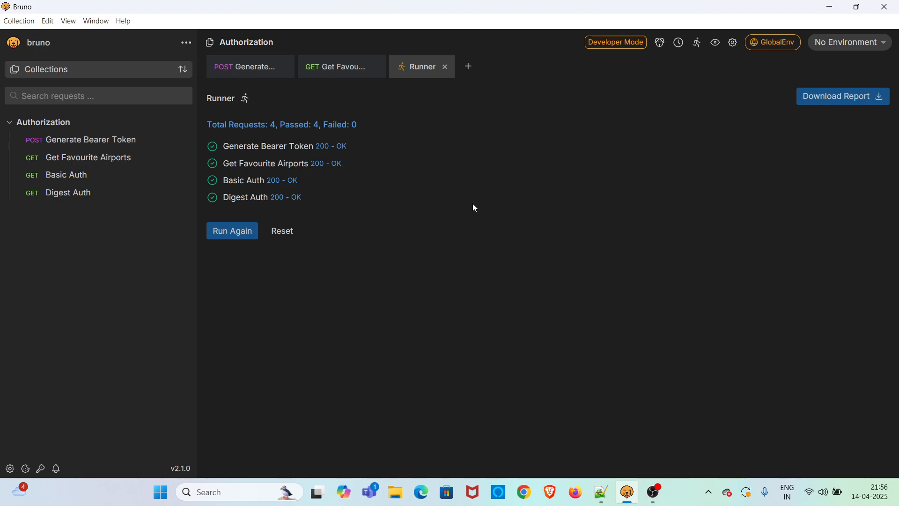